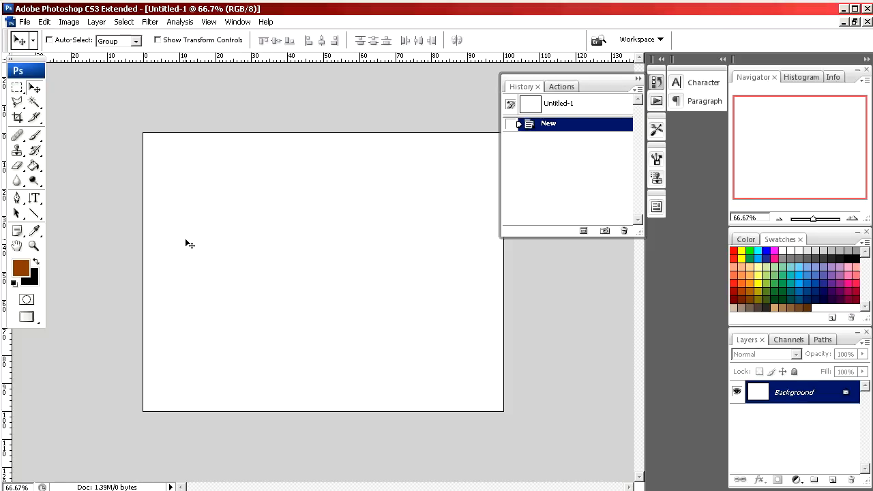
Select the Line tool with a 5 px weight.
left_click(34, 216)
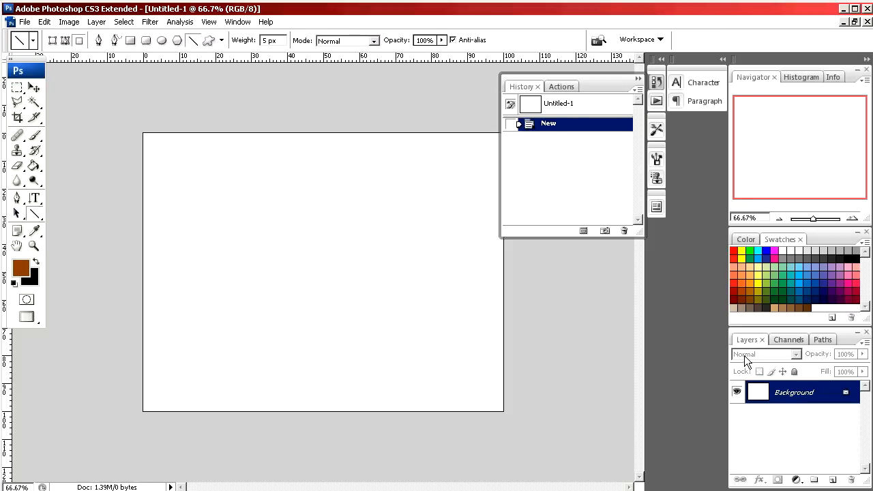
Add a new layer and draw a horizontal brown 5 px line across the upper canvas.
left_click(834, 480)
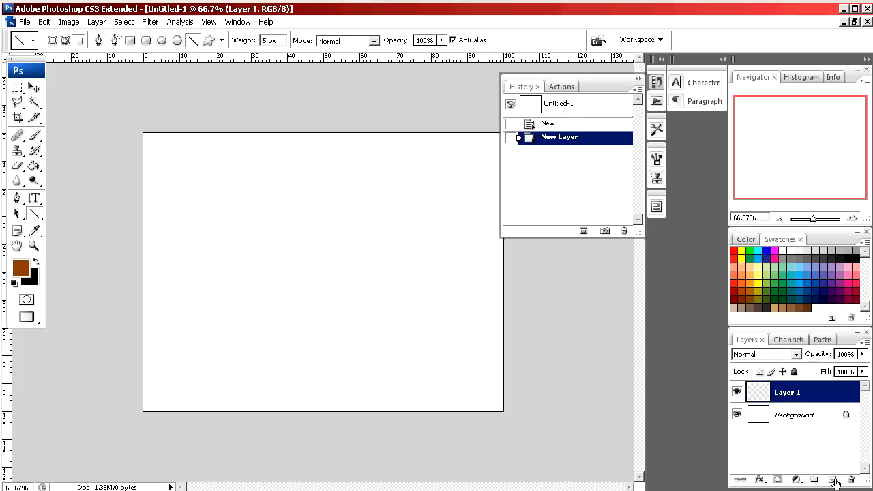
mouse_move(152, 265)
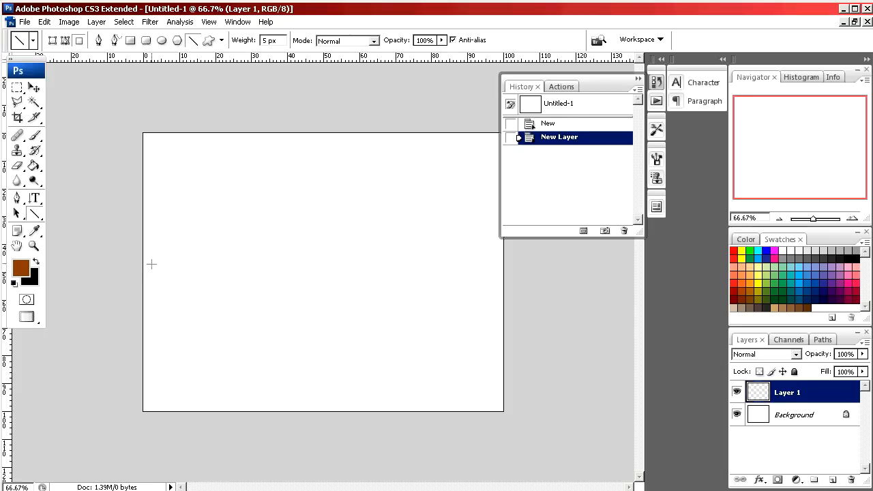
mouse_move(150, 259)
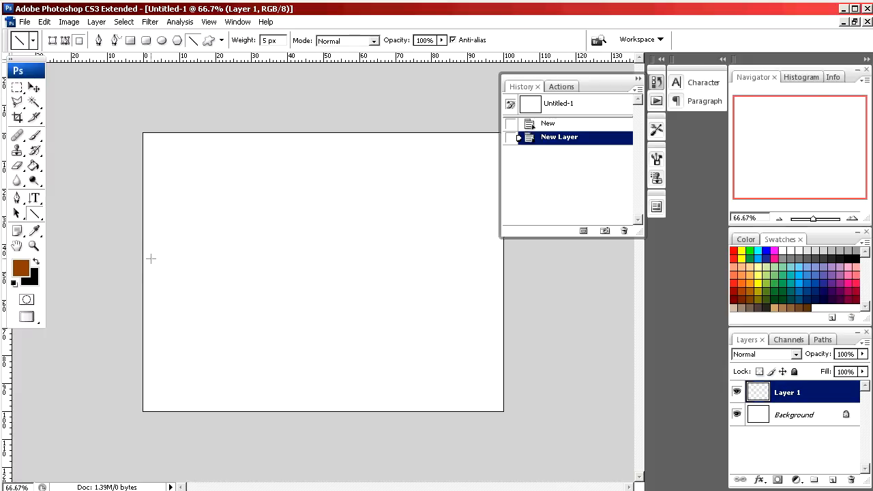
left_click_drag(151, 259, 390, 253)
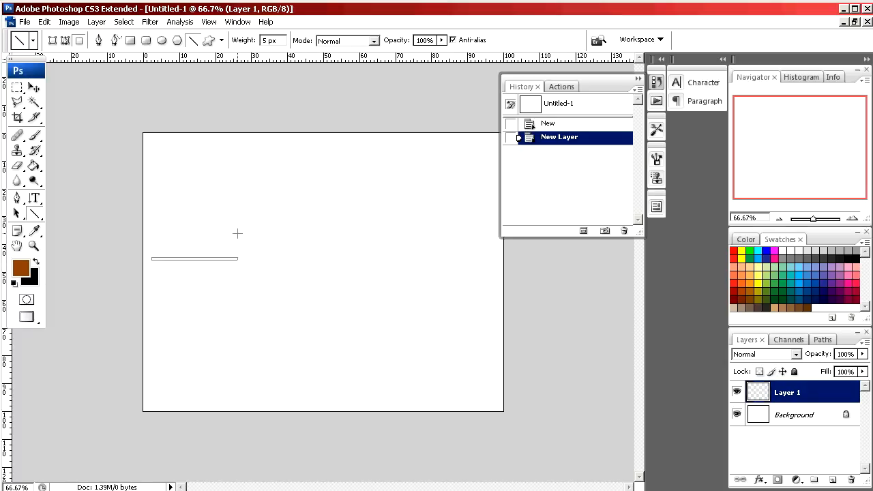
left_click_drag(238, 260, 478, 260)
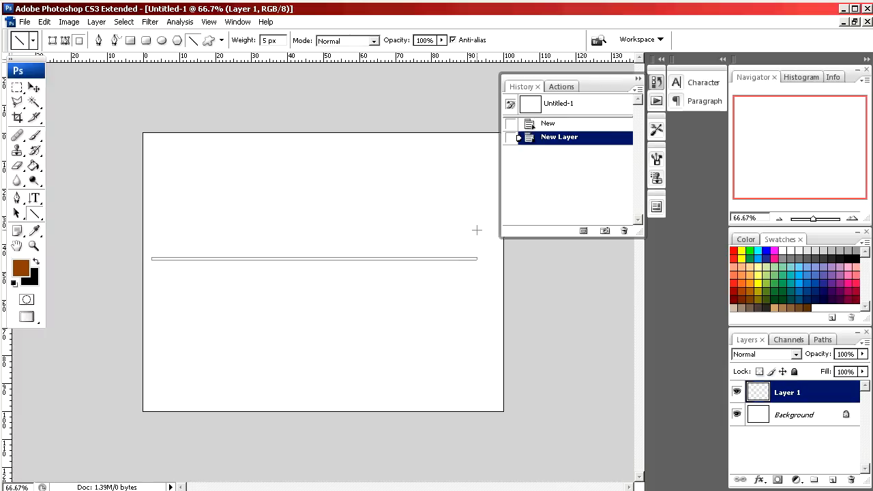
left_click_drag(152, 258, 478, 258)
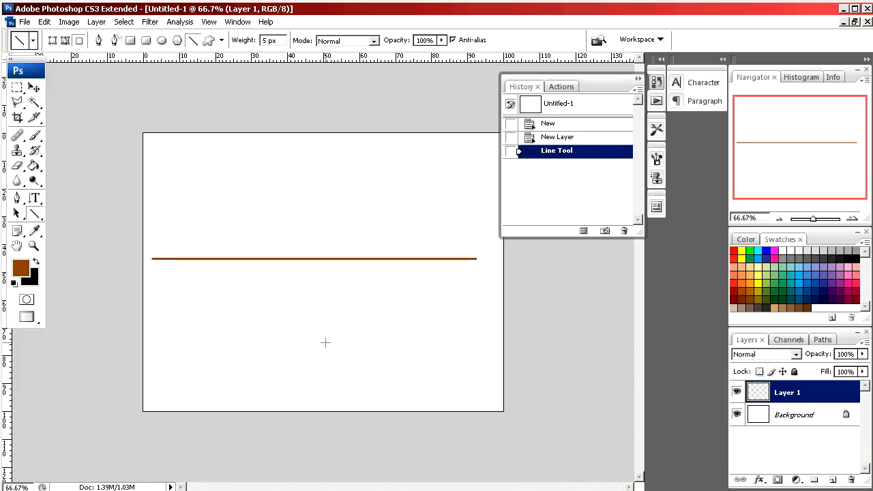
mouse_move(314, 146)
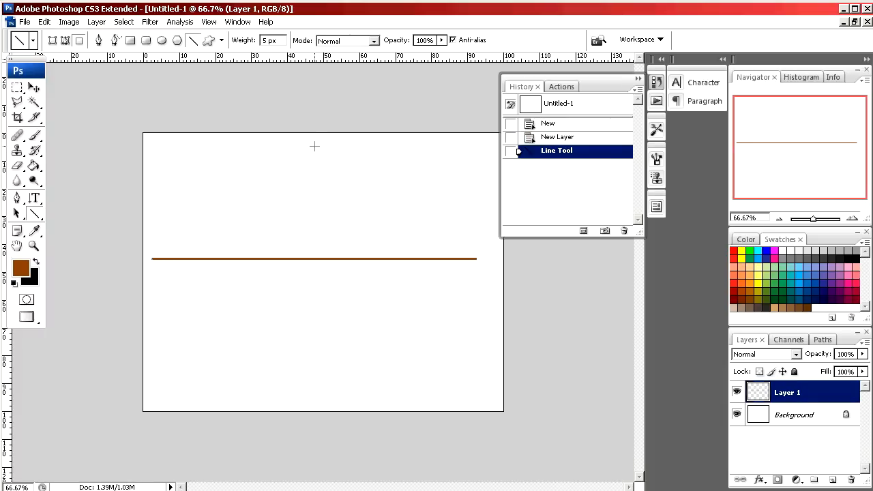
Draw a vertical brown line down through the horizontal one, then add a fresh layer.
left_click_drag(314, 145, 321, 280)
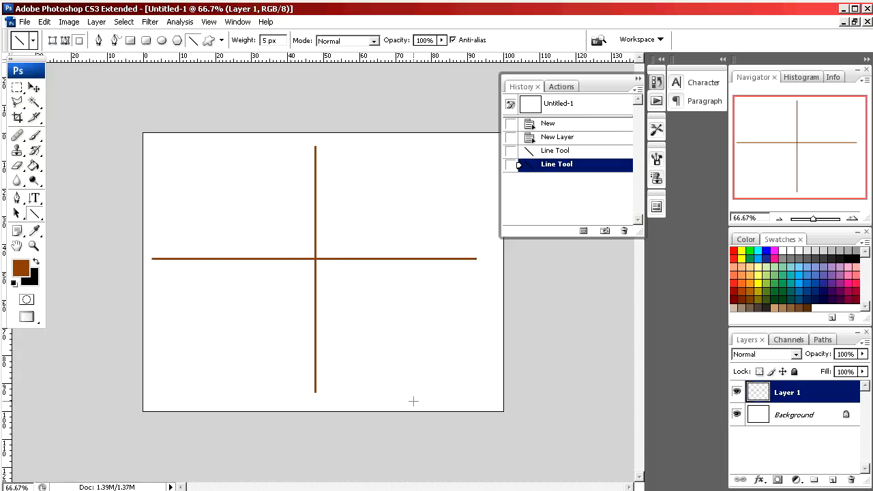
left_click(737, 392)
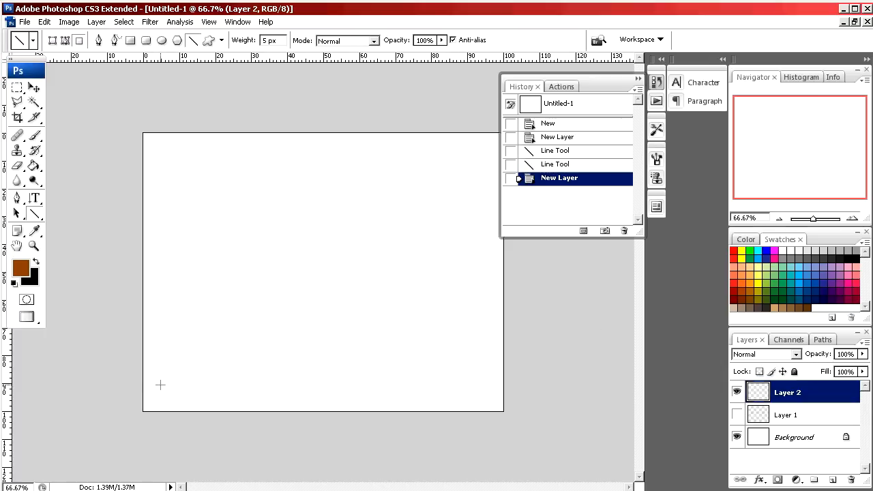
Draw a diagonal line on Layer 2 from lower left to upper right.
left_click_drag(158, 388, 229, 329)
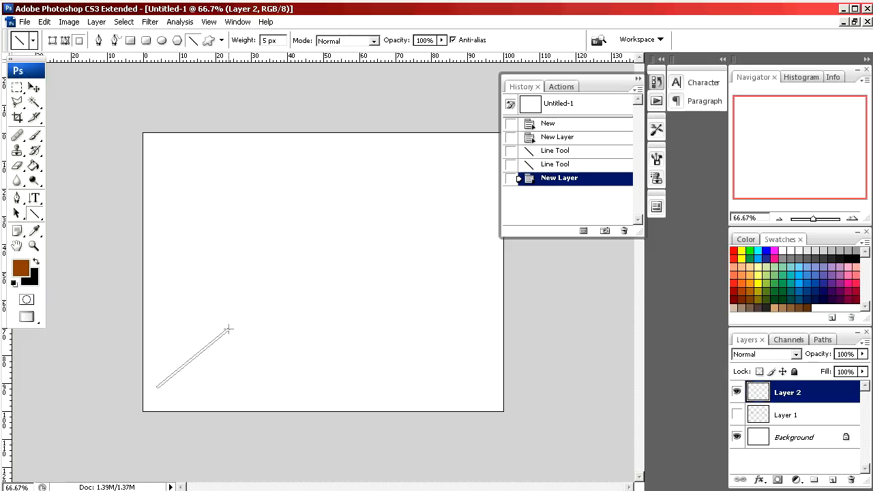
left_click_drag(229, 329, 462, 155)
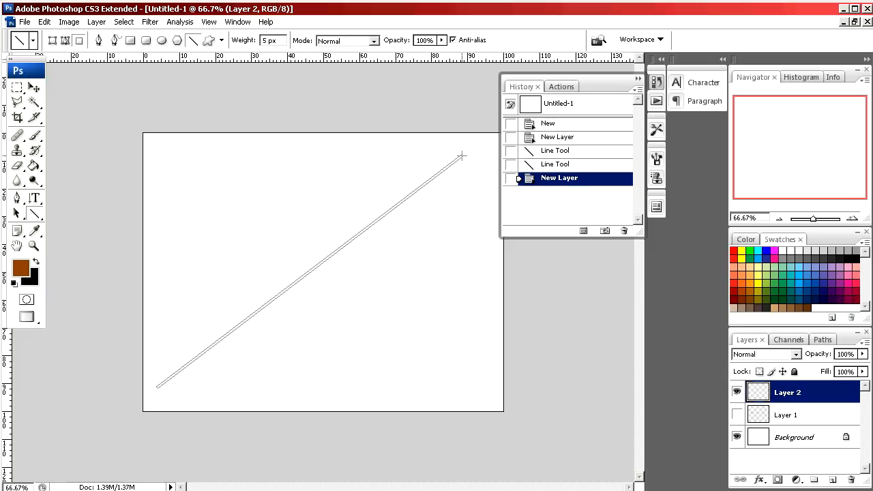